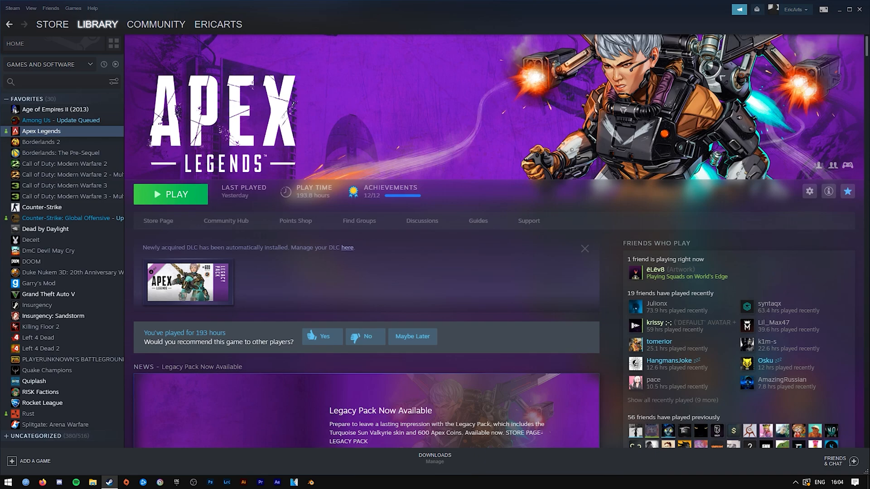
pyautogui.moveTo(57, 105)
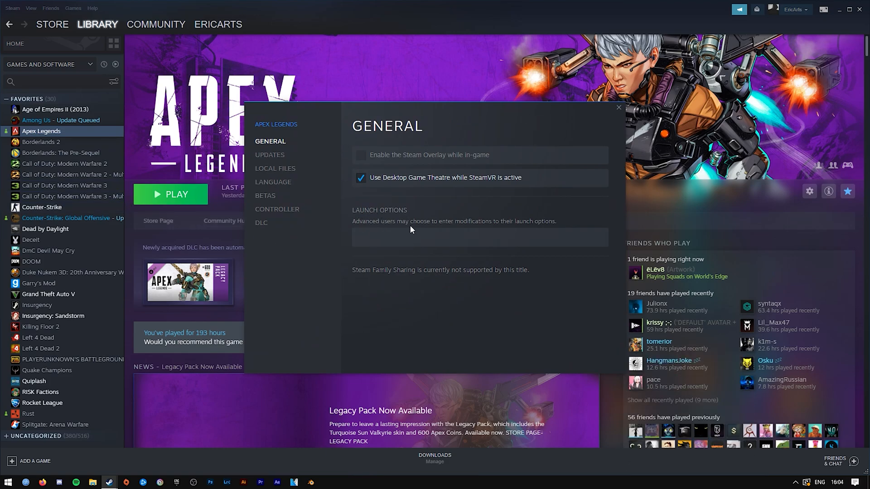
# Step: Enter -dev as the Apex Legends launch option in Steam
pyautogui.write('-dev')
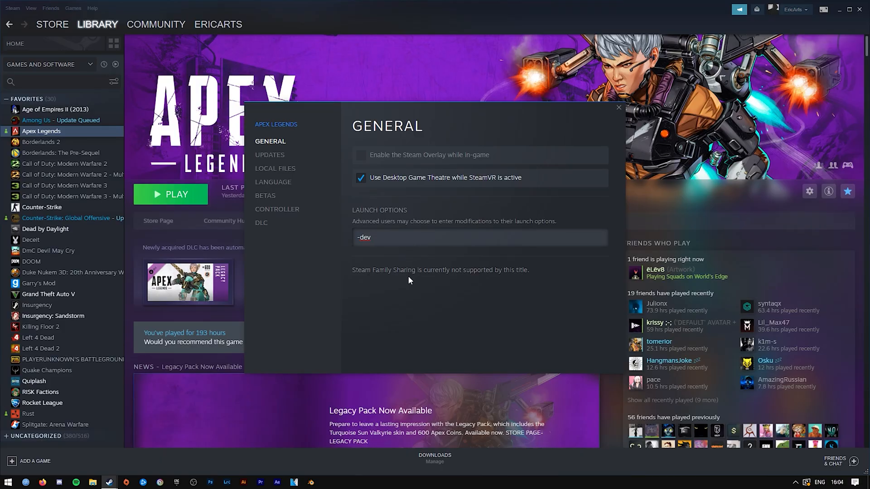
pyautogui.click(378, 238)
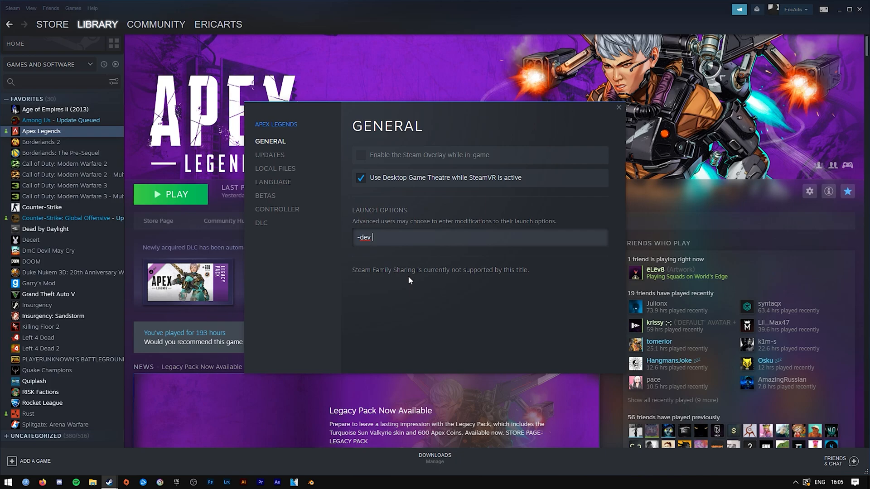
# Step: Append -novid after -dev in the Apex Legends launch options
pyautogui.write('-')
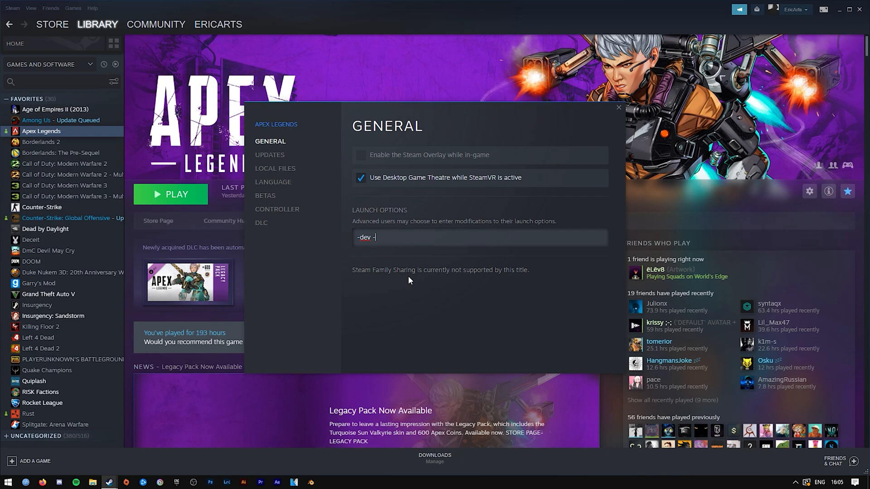
pyautogui.write('novid')
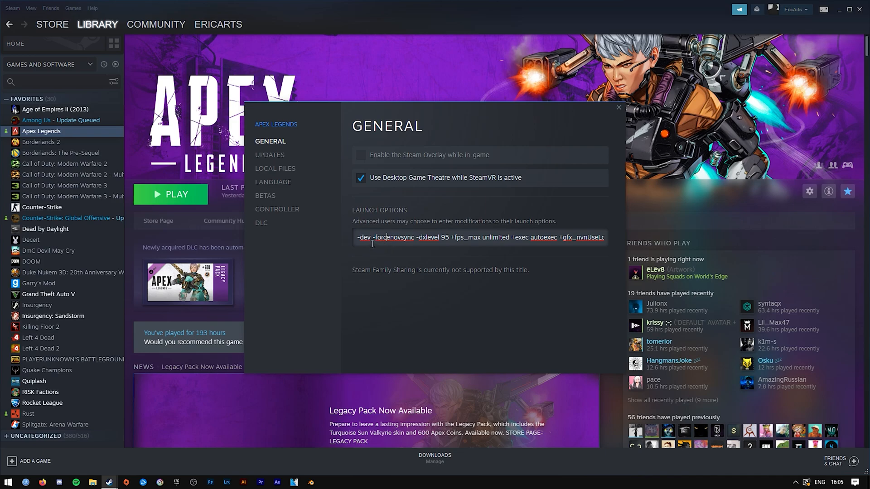
pyautogui.doubleClick(363, 237)
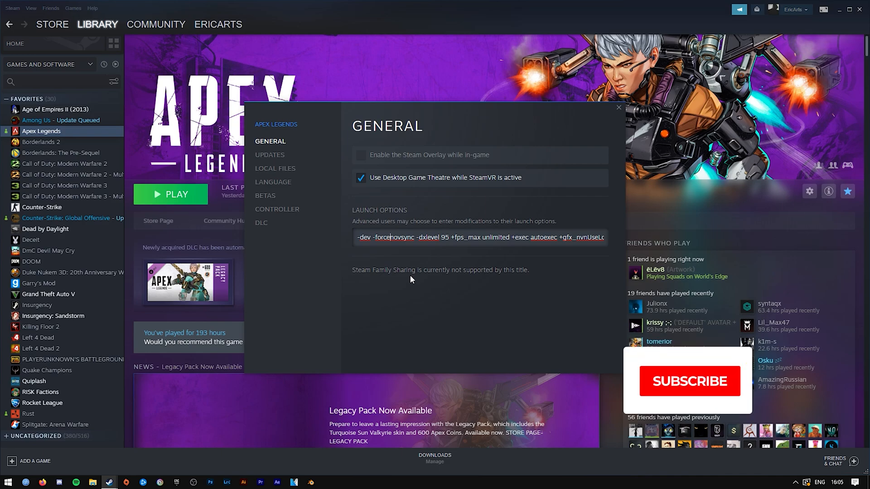
pyautogui.click(689, 381)
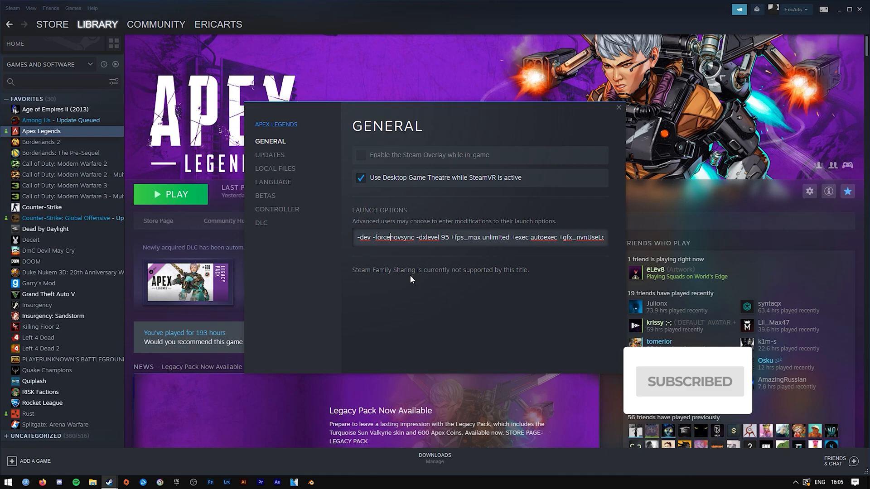